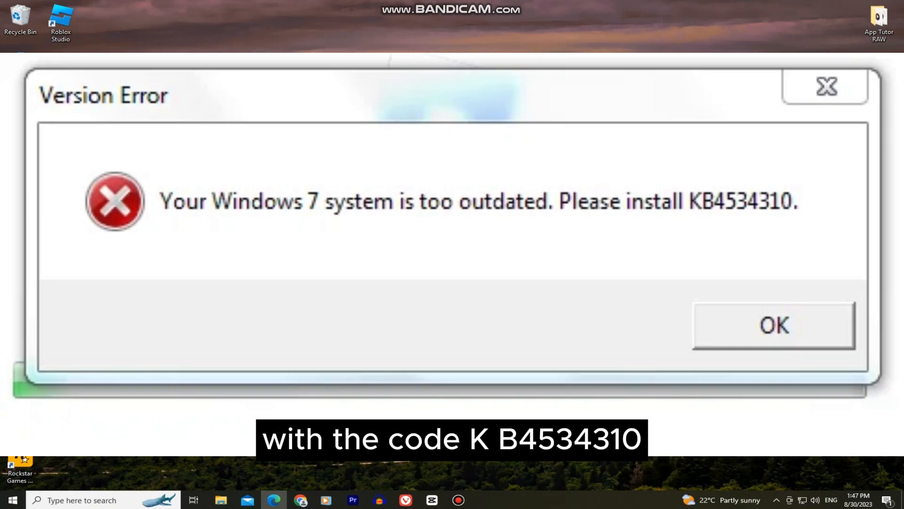
Run %temp% from the Run box to open the user's Temp folder.
click(773, 325)
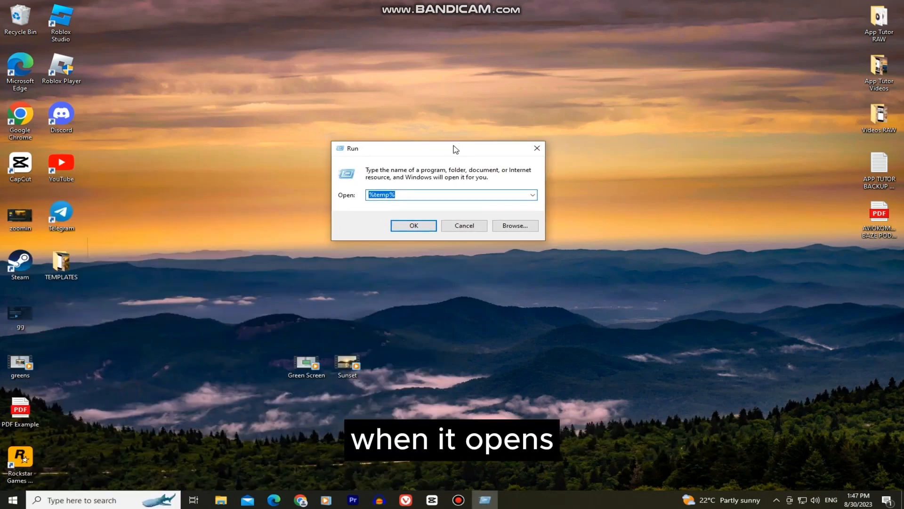
text(%tem)
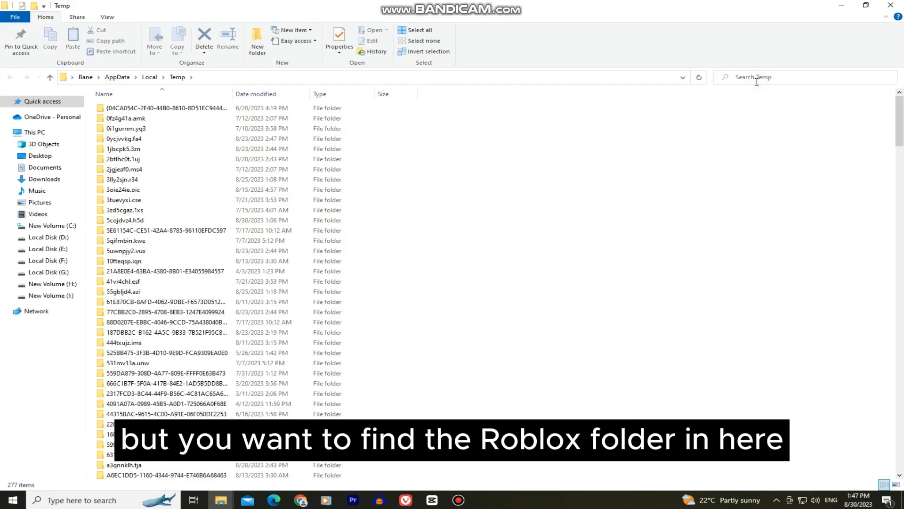
Find the Roblox folder in Temp by searching 'blox', delete it, and close File Explorer.
text(blox)
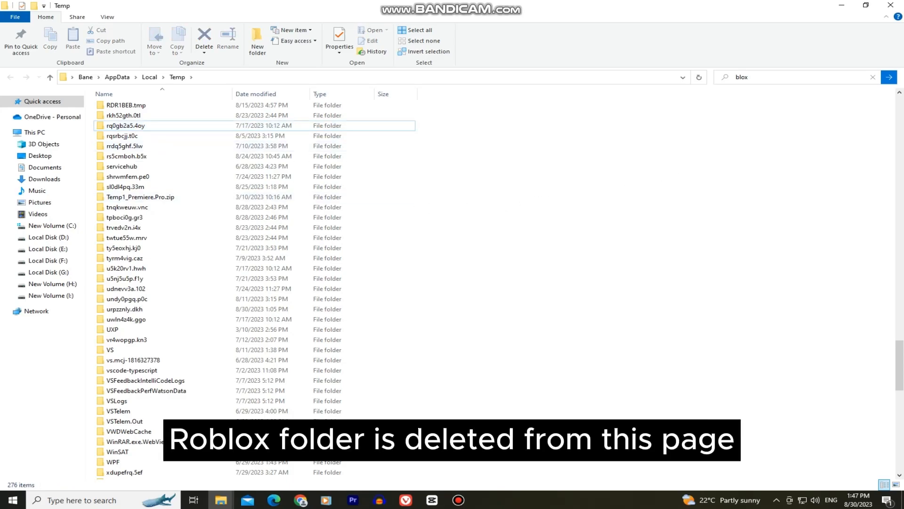
click(895, 6)
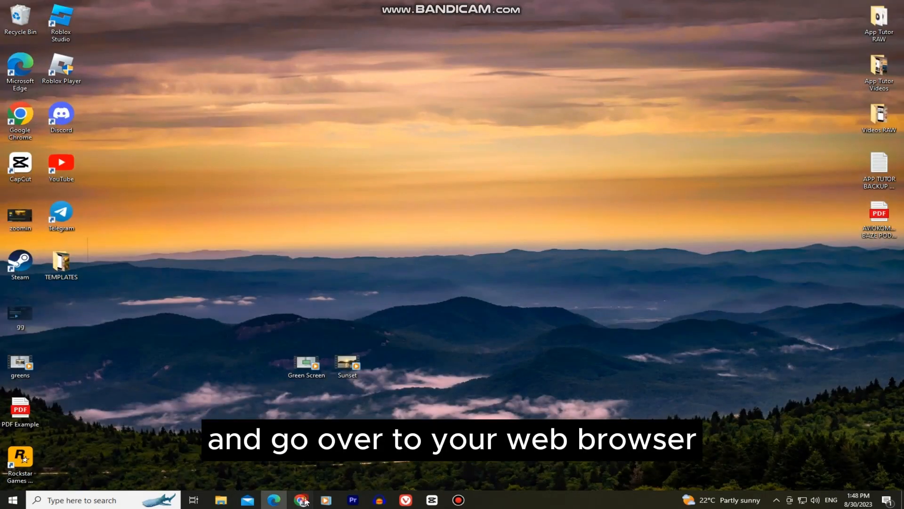
Launch Google Chrome from the taskbar and go to its Settings page.
click(300, 500)
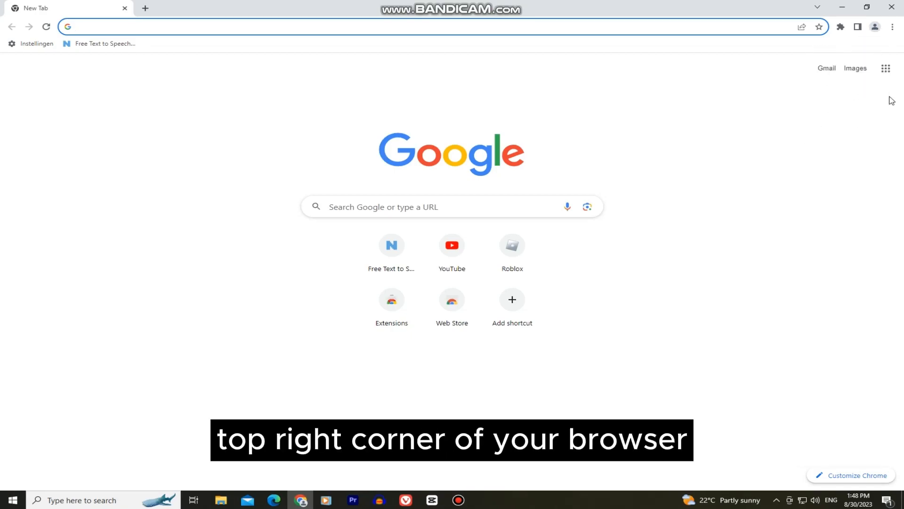
click(893, 27)
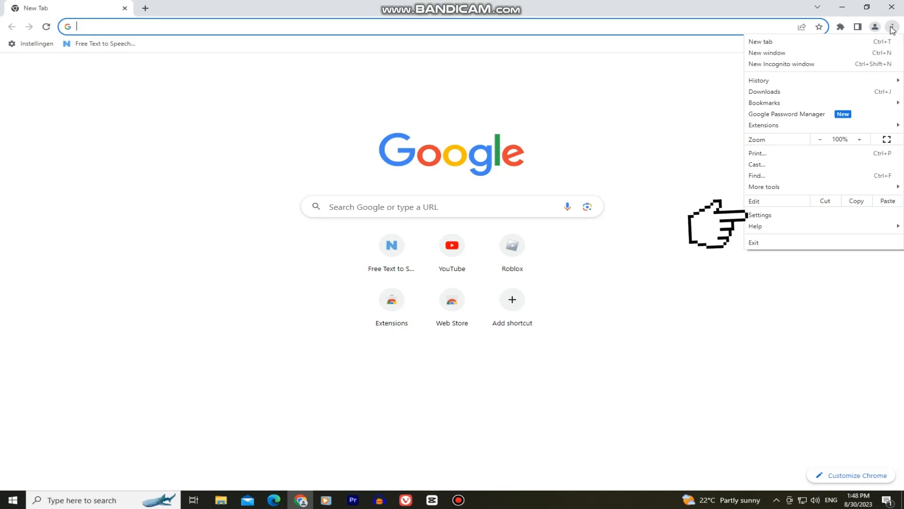
click(760, 215)
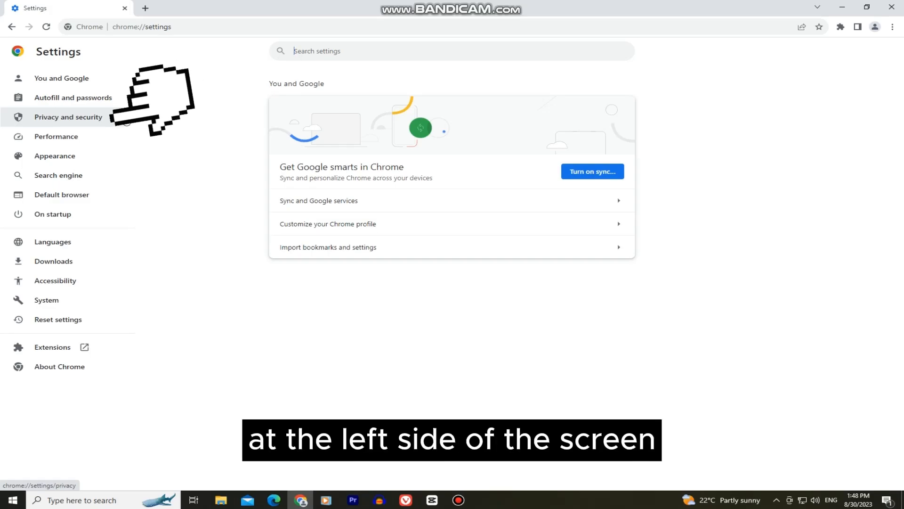
Under Privacy and security, view the stored site data, including roblox.com with 7 cookies.
click(68, 116)
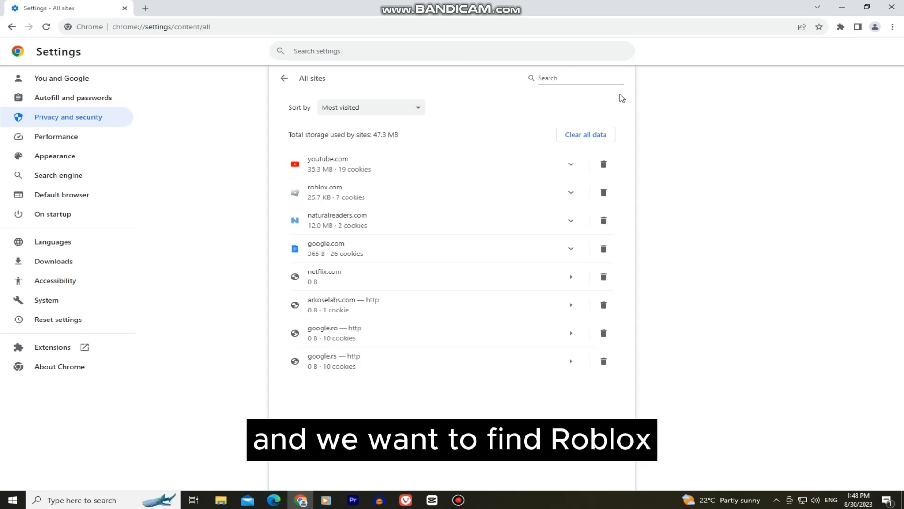
Filter All sites for 'roblox' and clear roblox.com's stored data and permissions.
click(581, 78)
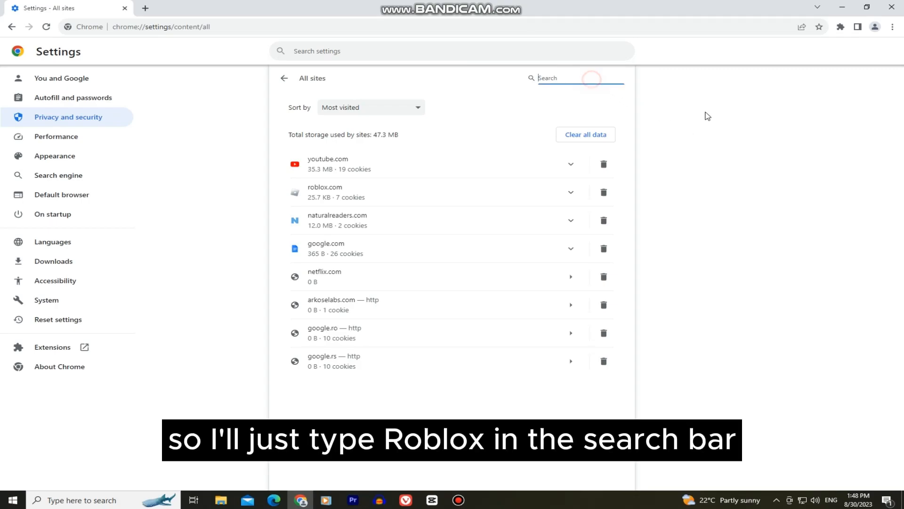
text(rob)
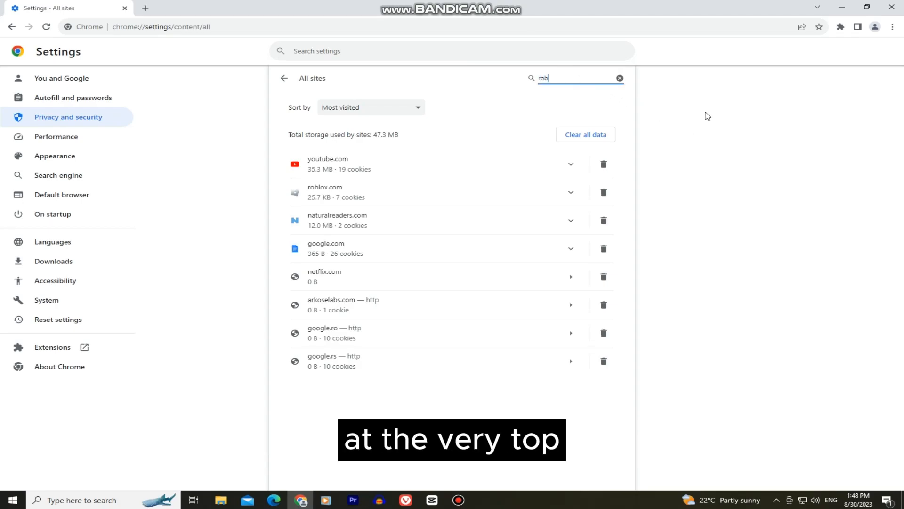
text(lox)
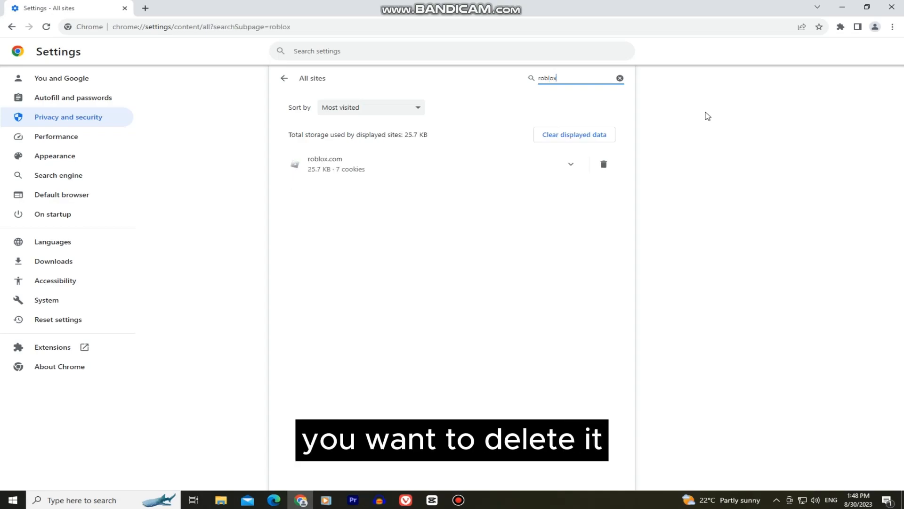
mouse_move(762, 134)
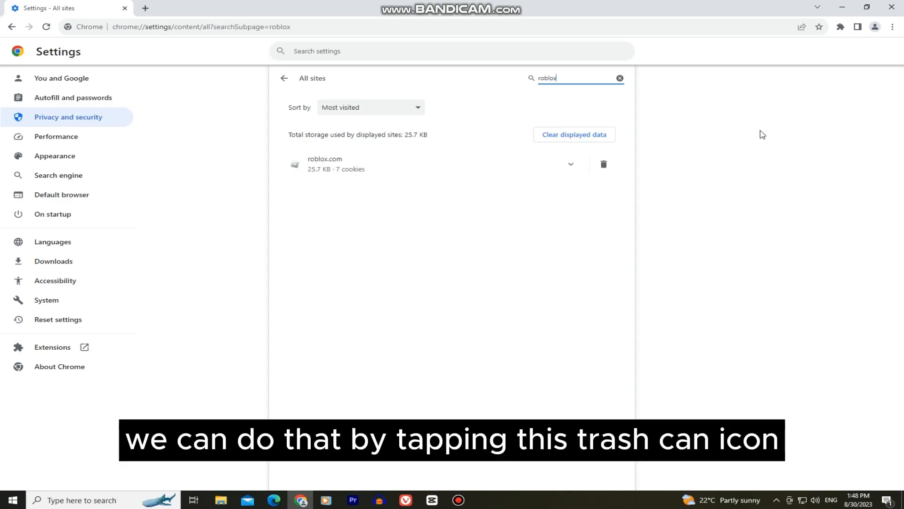
mouse_move(603, 164)
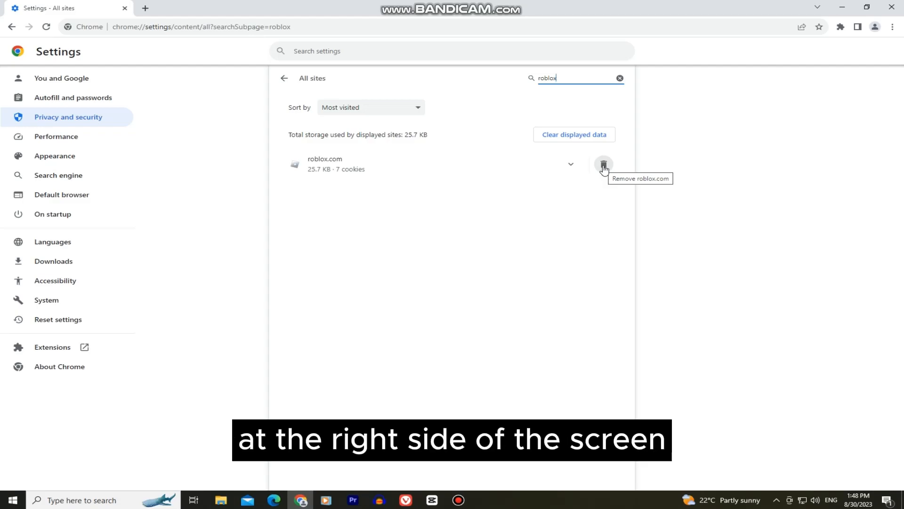
click(603, 164)
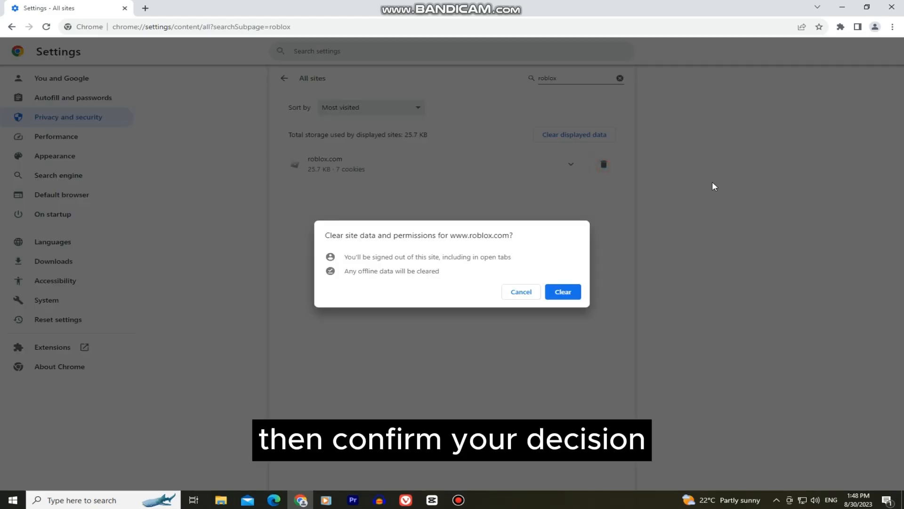
click(563, 291)
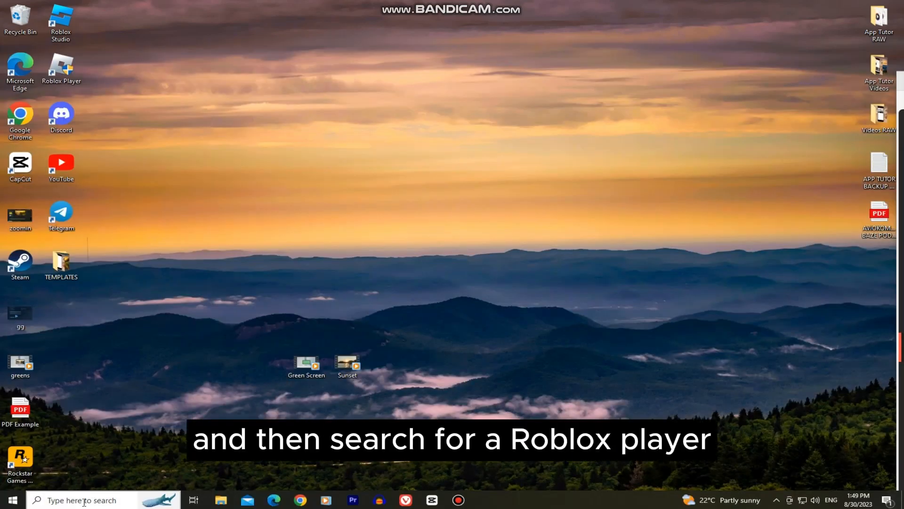
Search for Roblox Player and open its Start Menu file location.
text(roblox player)
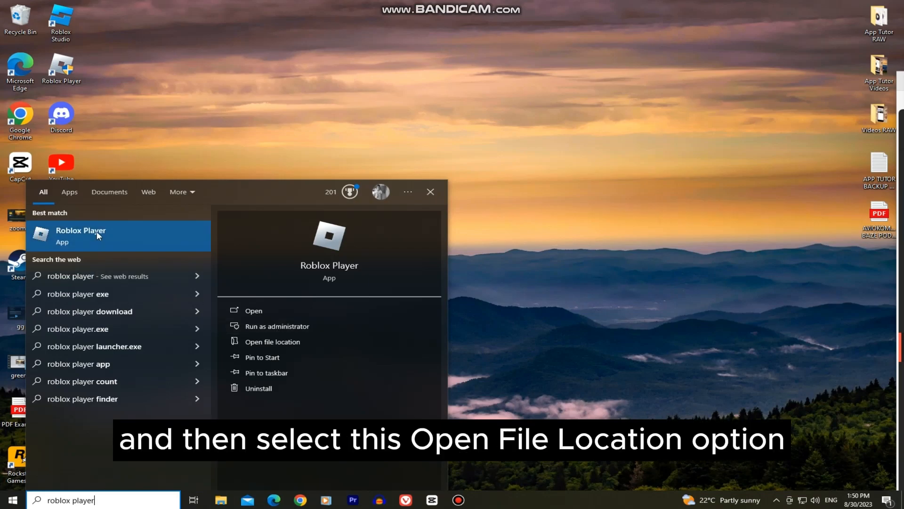
click(270, 341)
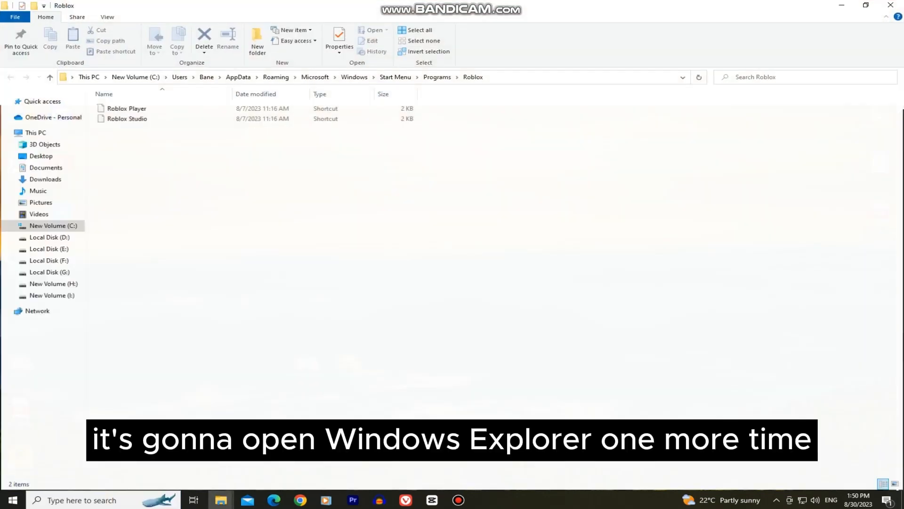
Open Properties for the Roblox Player shortcut.
click(126, 108)
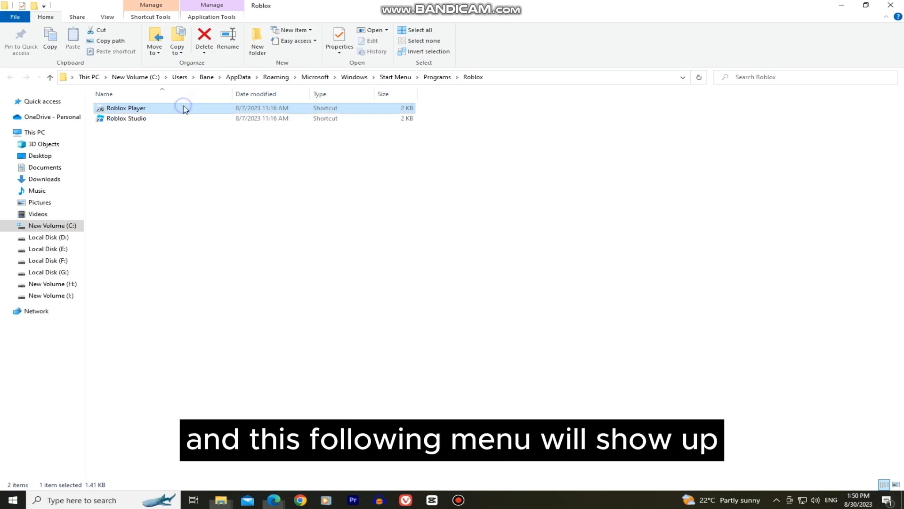
right_click(126, 107)
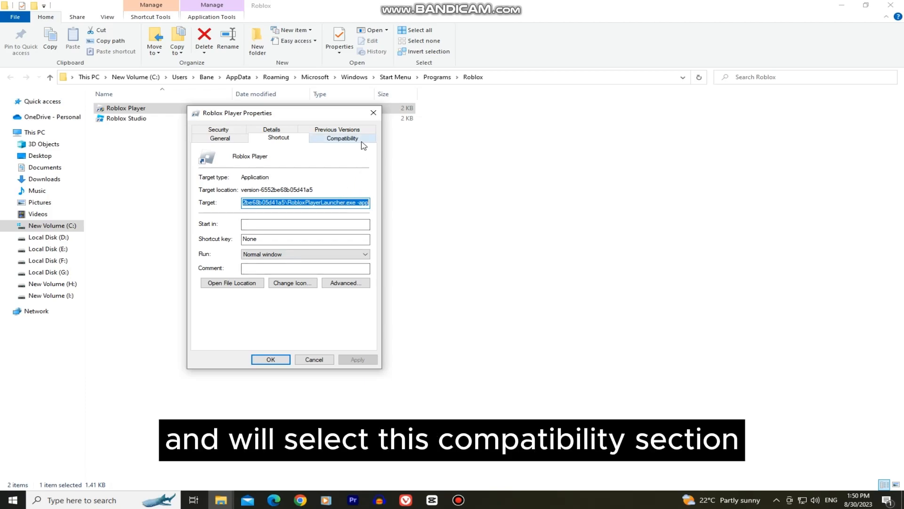
Set Roblox Player to Windows 7 compatibility with fullscreen optimizations disabled, and apply.
click(341, 138)
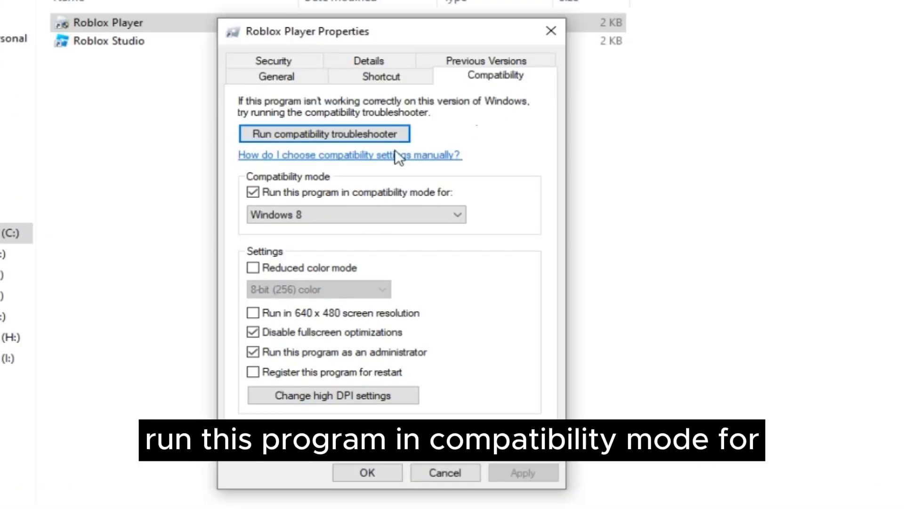
click(253, 192)
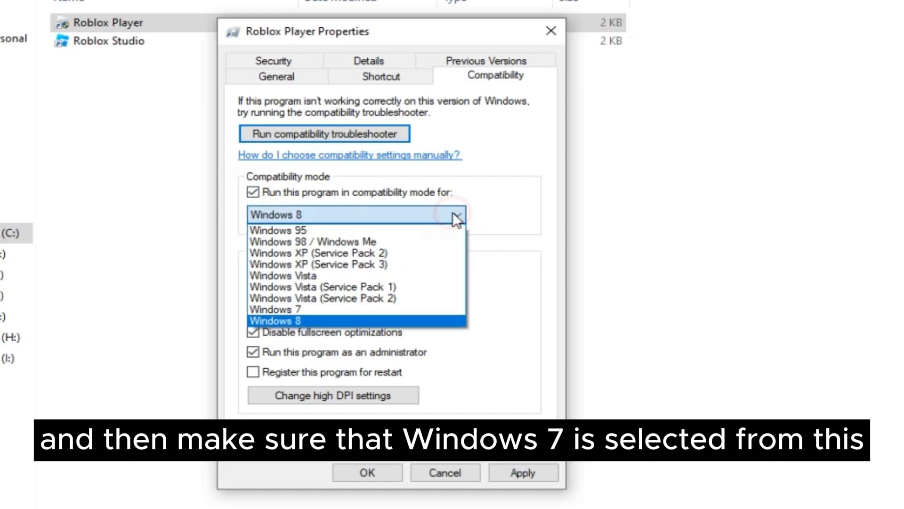
click(276, 309)
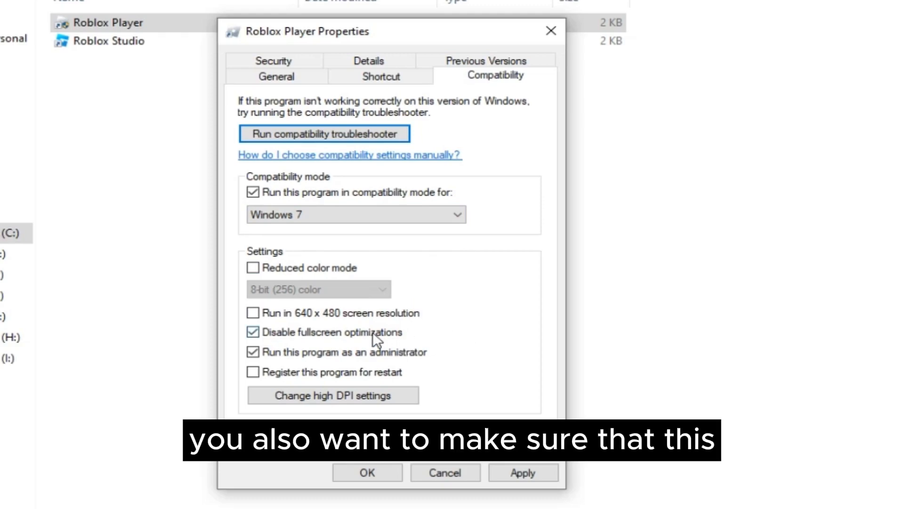
click(253, 331)
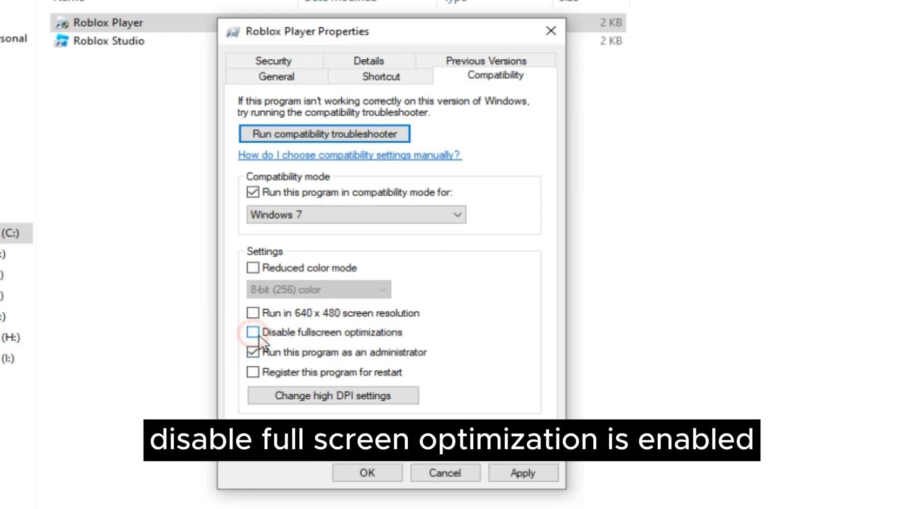
click(252, 332)
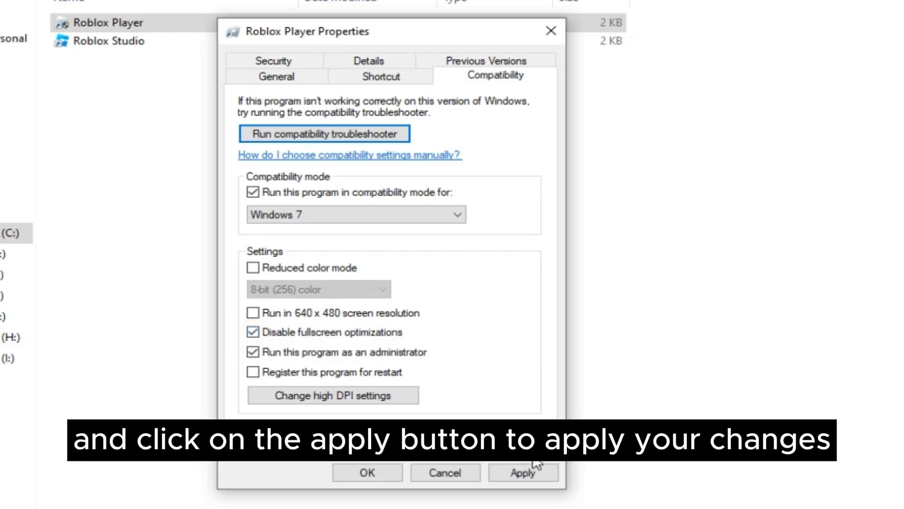
click(523, 473)
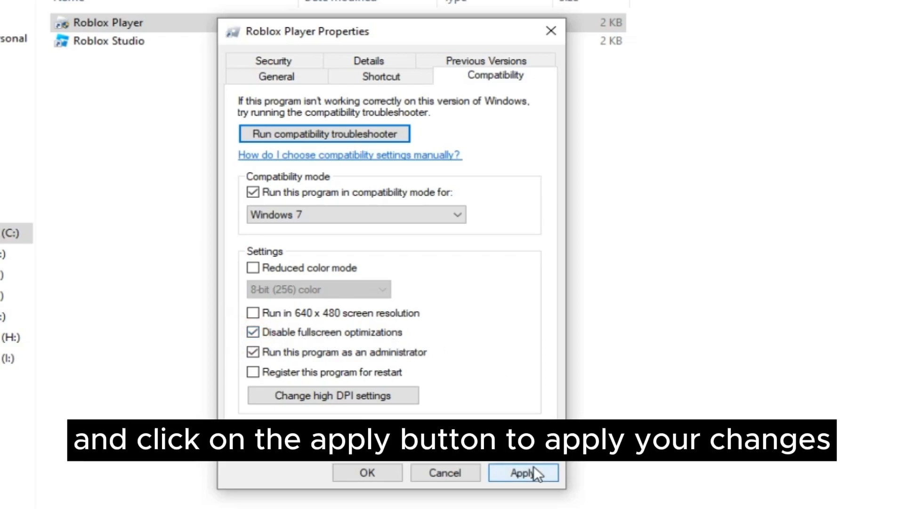
click(523, 473)
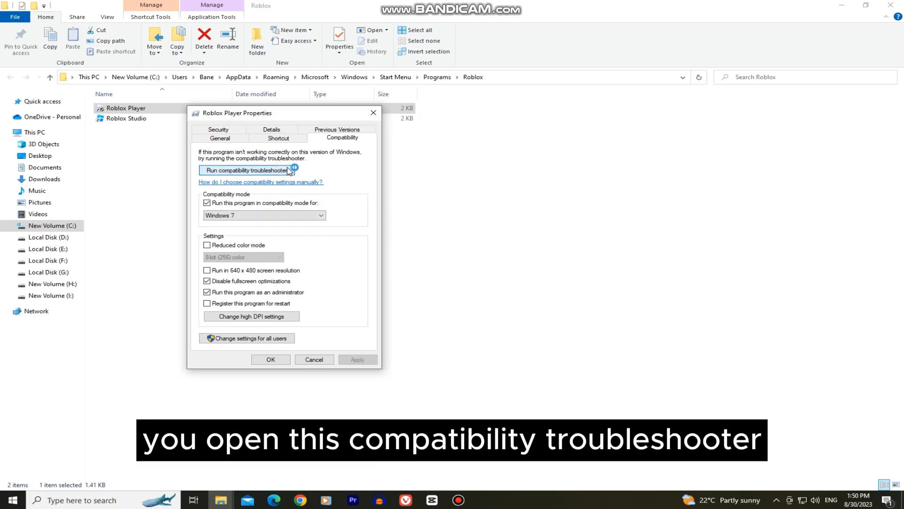
Launch the Program Compatibility Troubleshooter for Roblox Player.
click(247, 170)
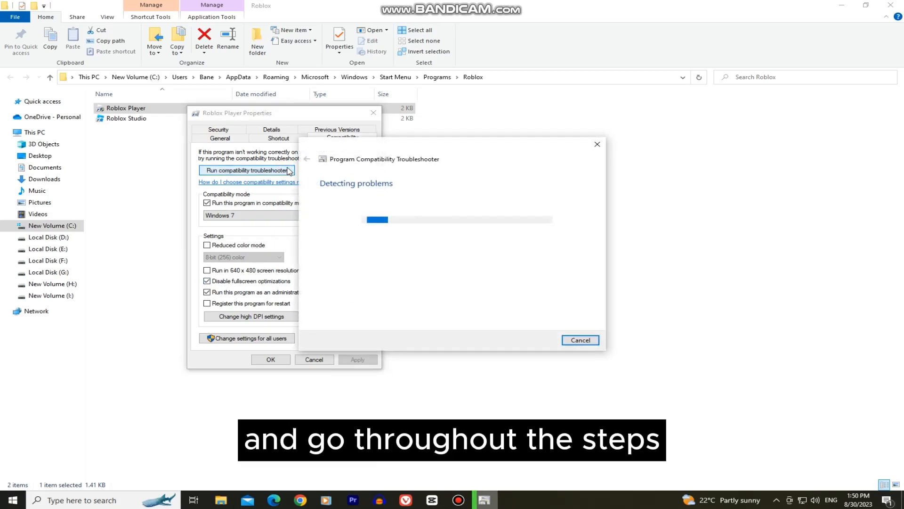